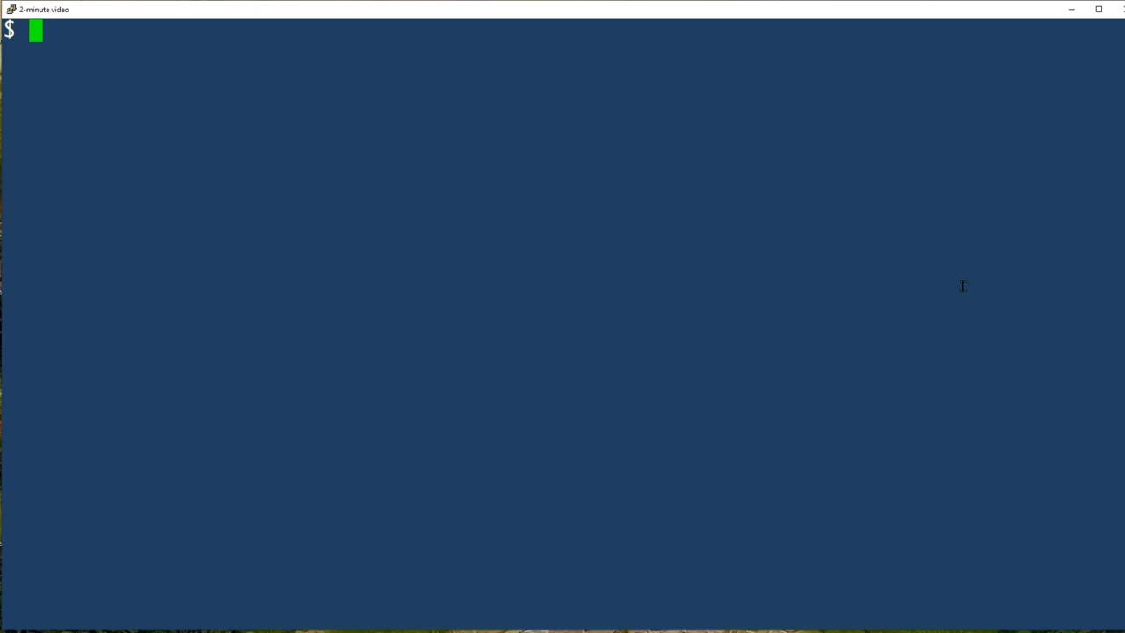
Search attendees with look for the full first name, then a three-letter prefix, each matching one attendee.
type("T")
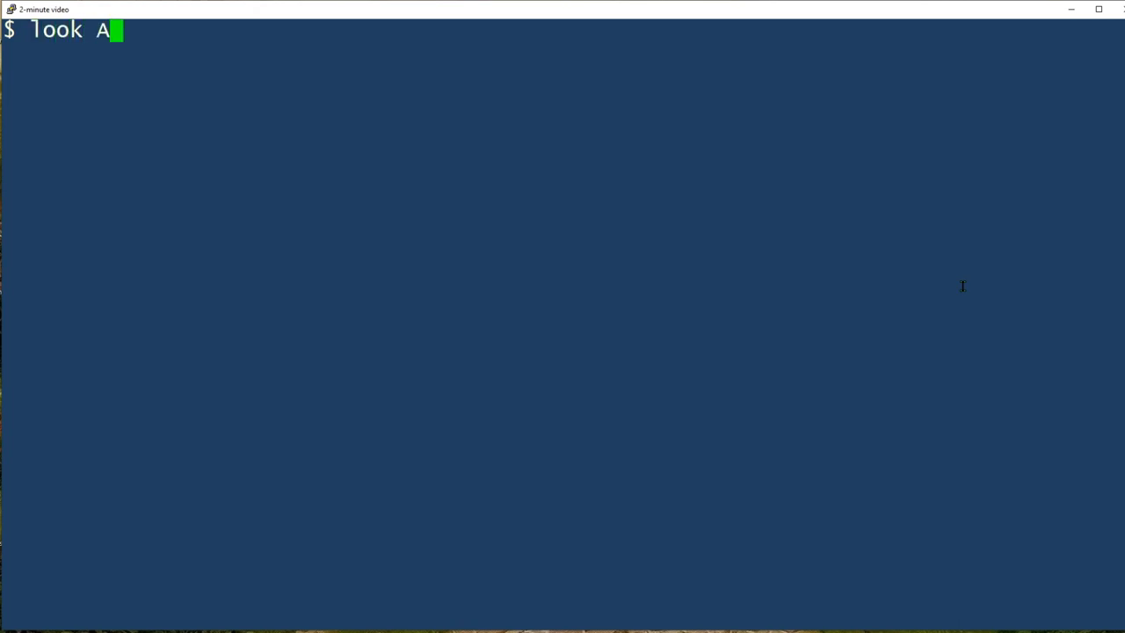
type("idan")
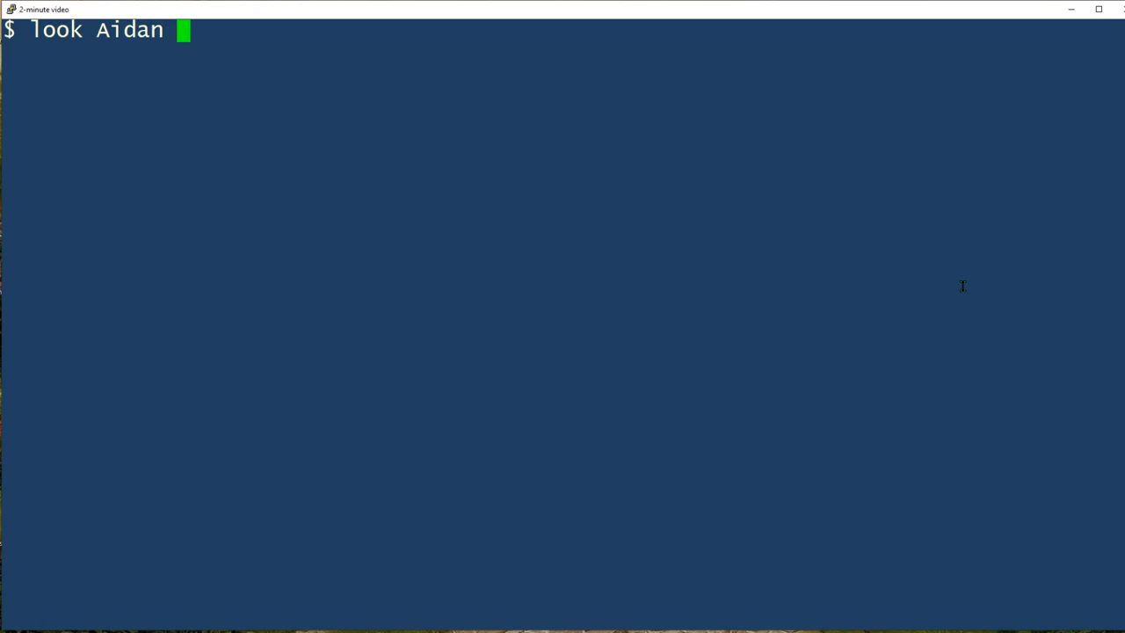
type("ast")
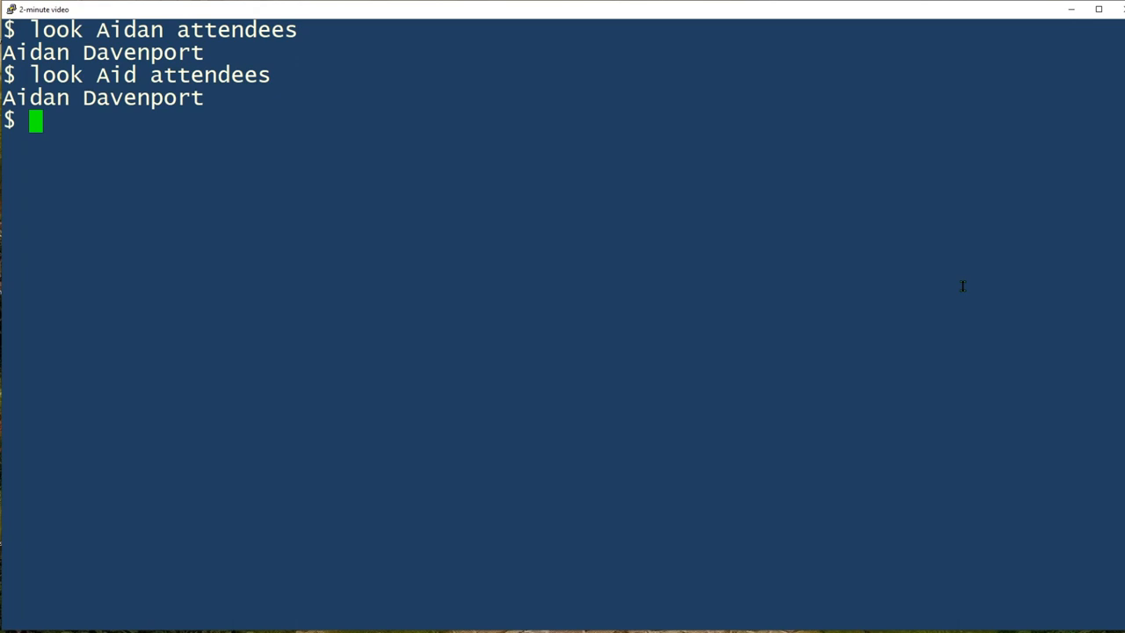
type("look -ff")
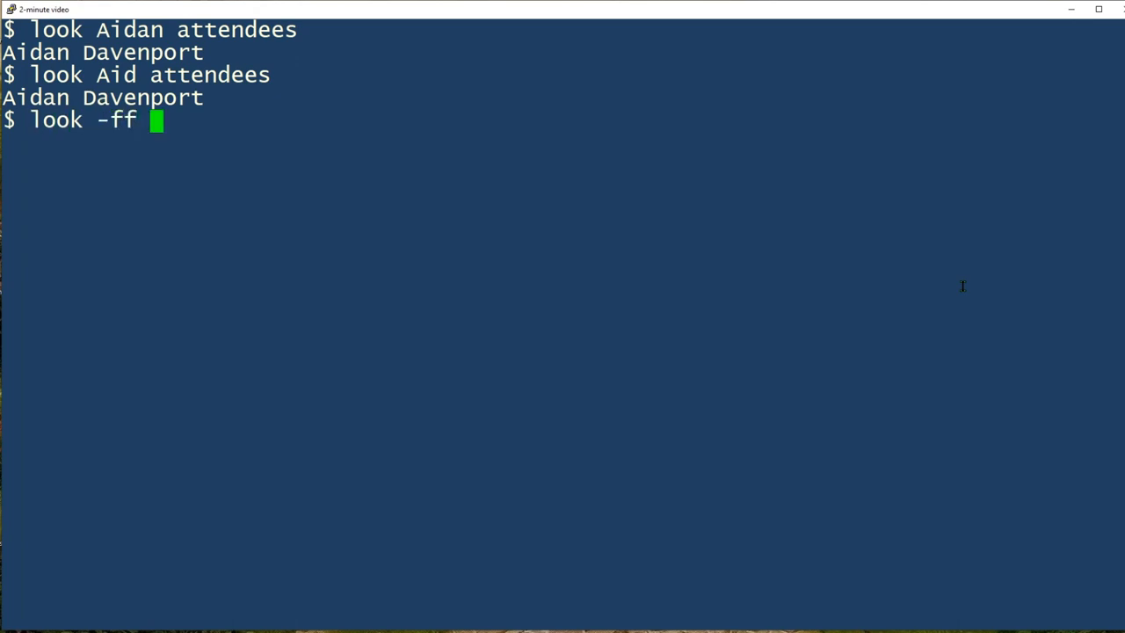
Run look -f aid attendees so the lowercase prefix matches the attendee case-insensitively.
key("Backspace")
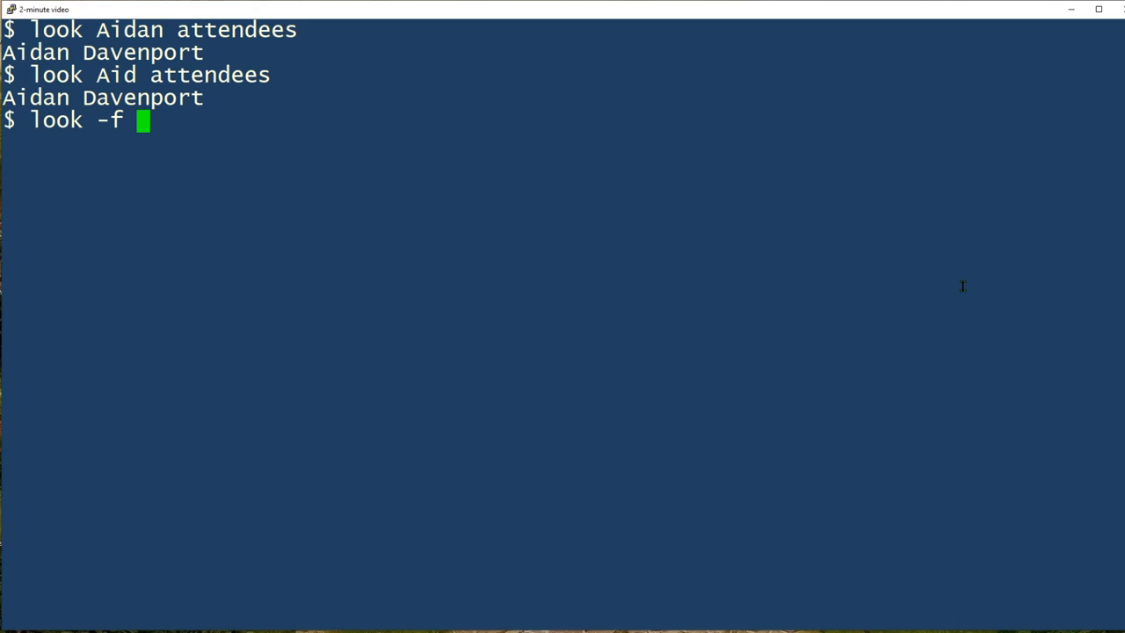
type("aid")
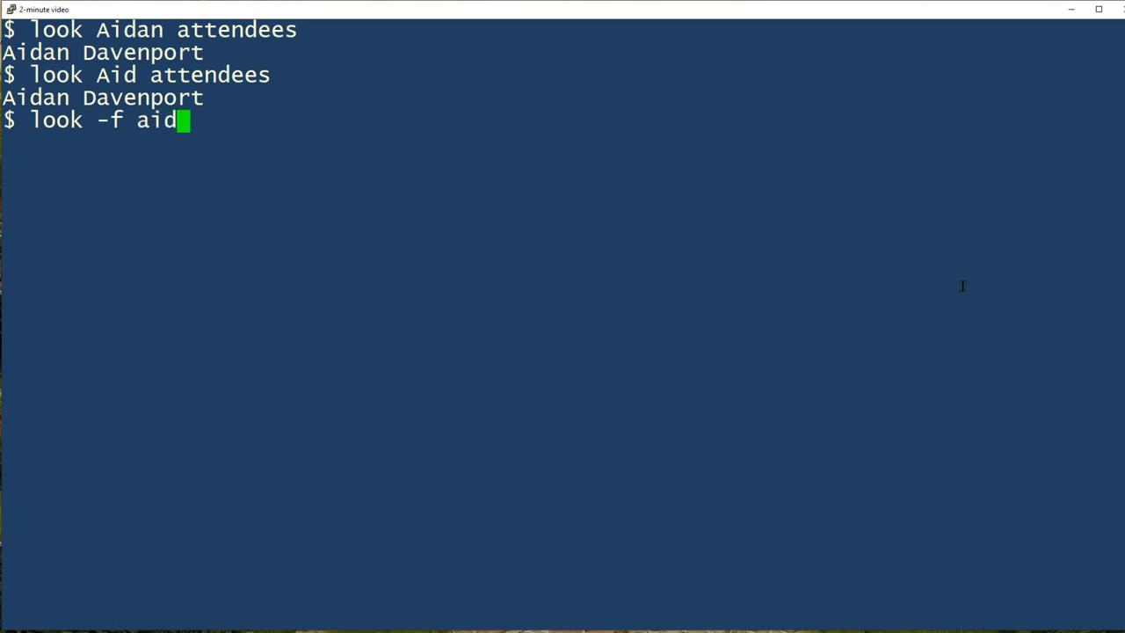
type("attendees")
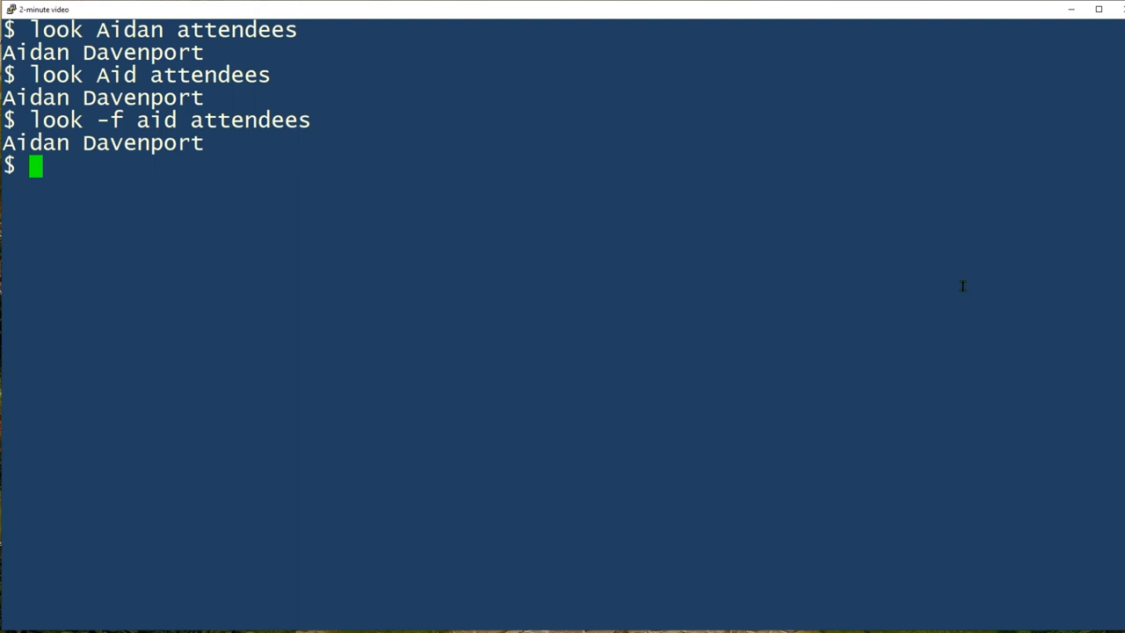
type("look \"Choir  a")
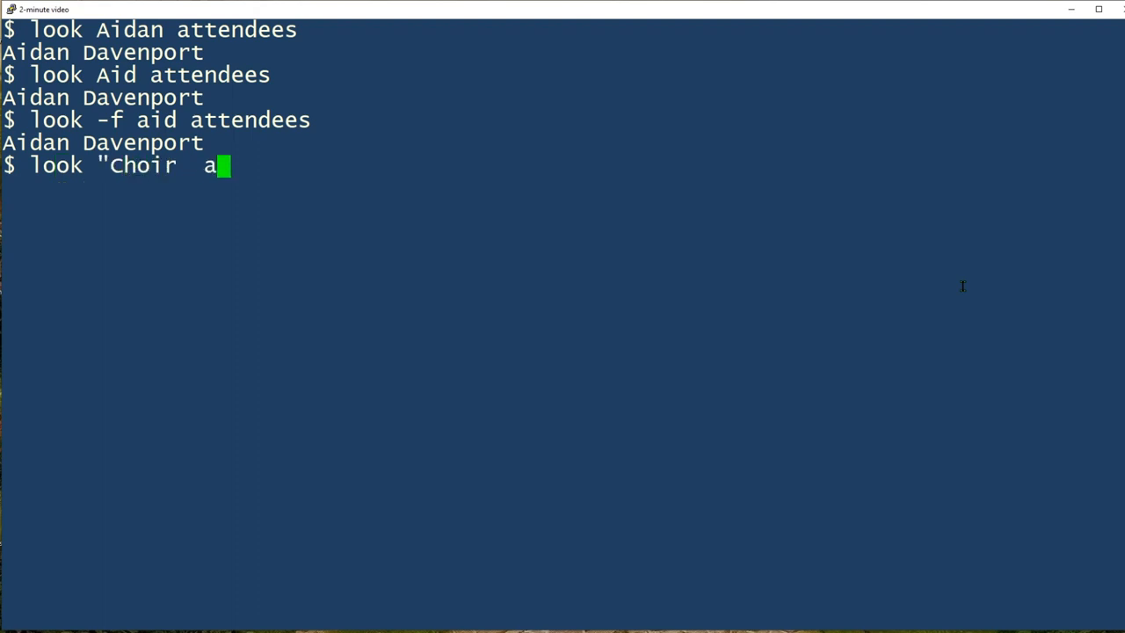
Search HappyHour with look for the quoted string "Choir at", returning the line Choir at IT.
type("t\"")
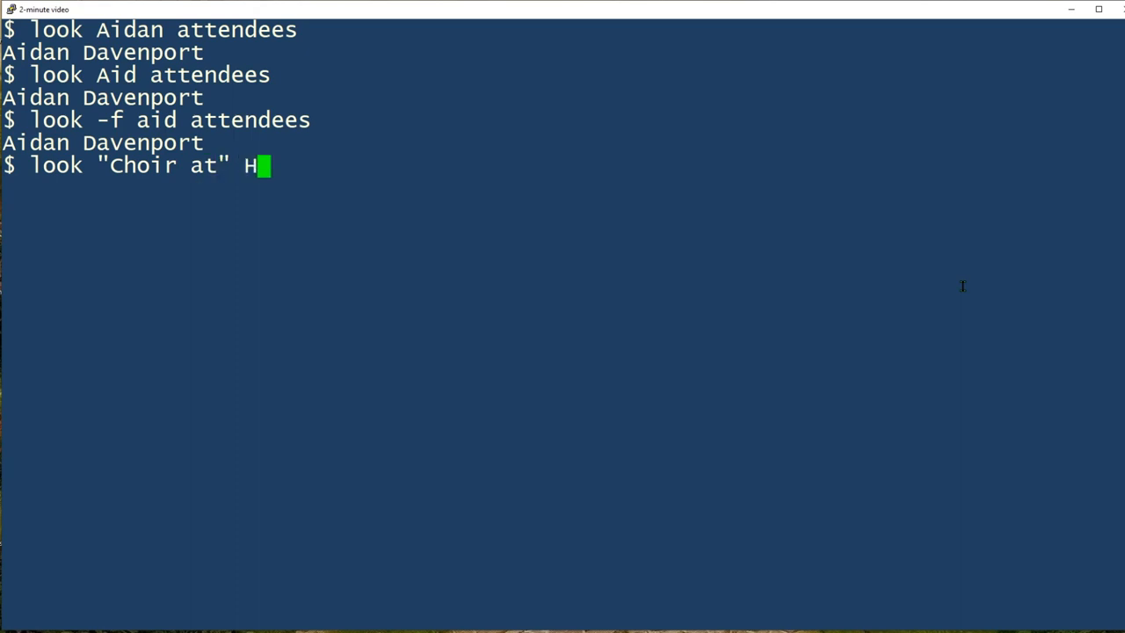
type("appyHour")
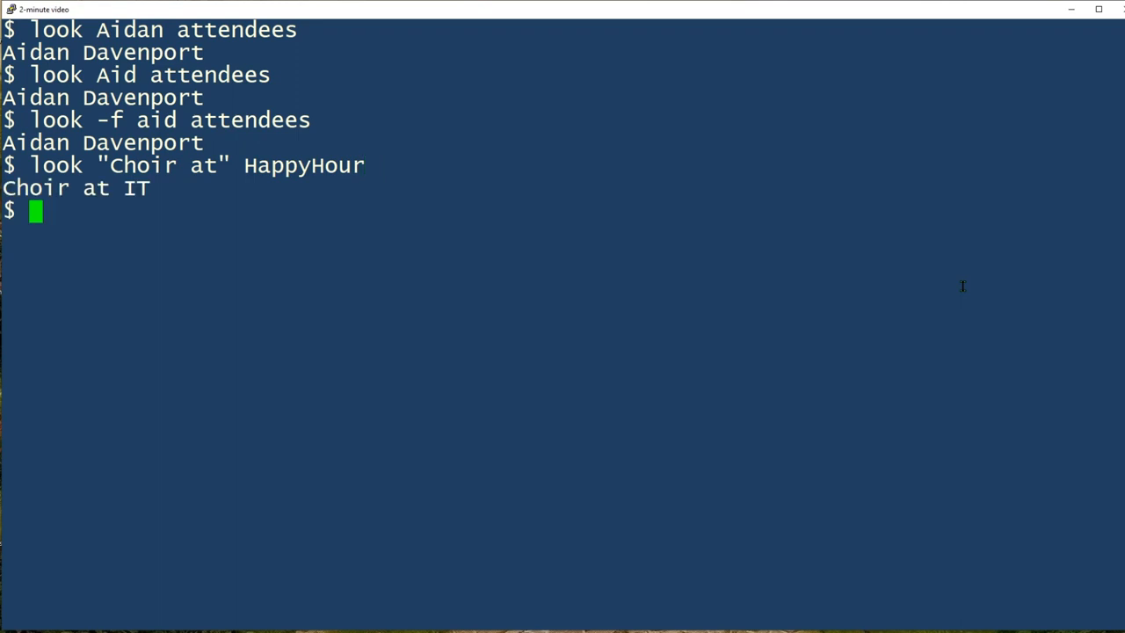
type("look \"")
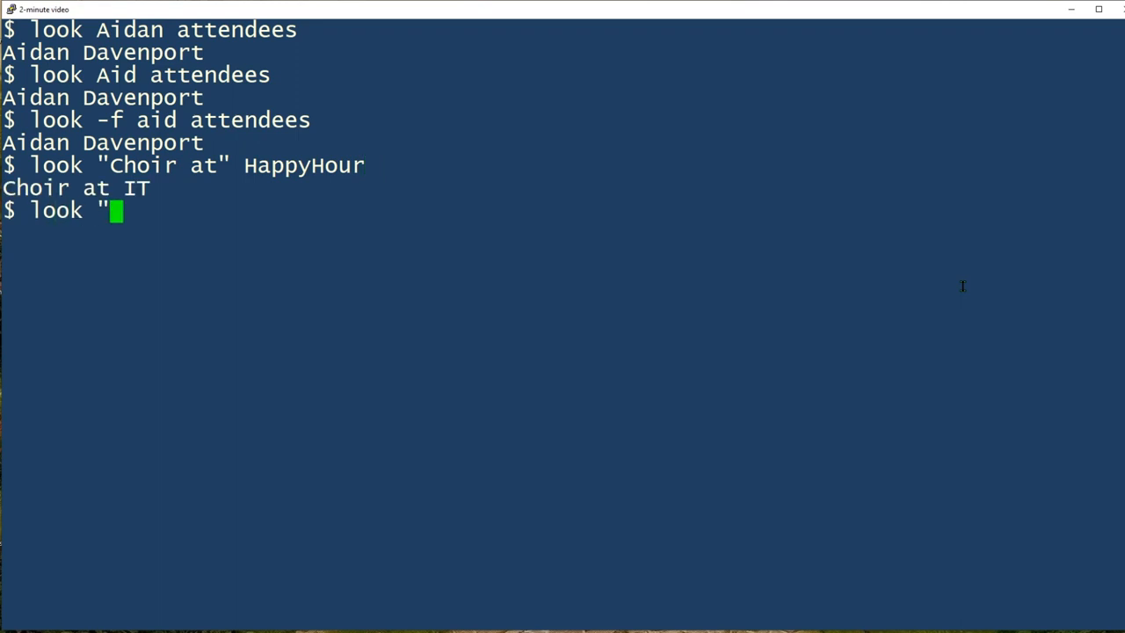
Enter look "It's" HappyHour at the prompt, ready to search the apostrophe-containing word.
type("It's\"")
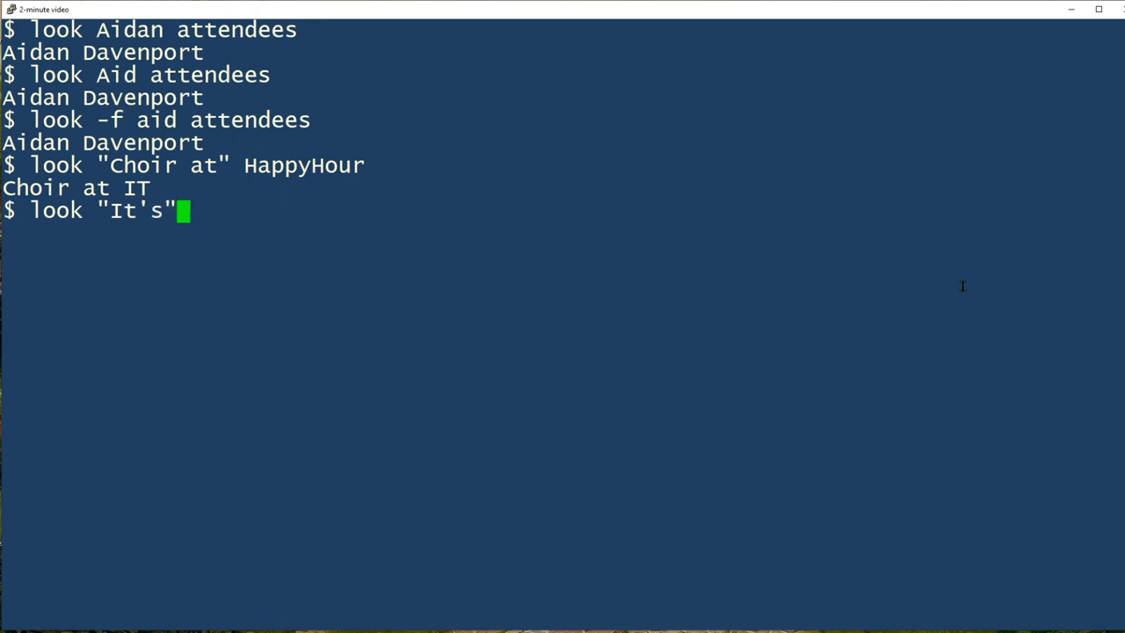
type("HappyH")
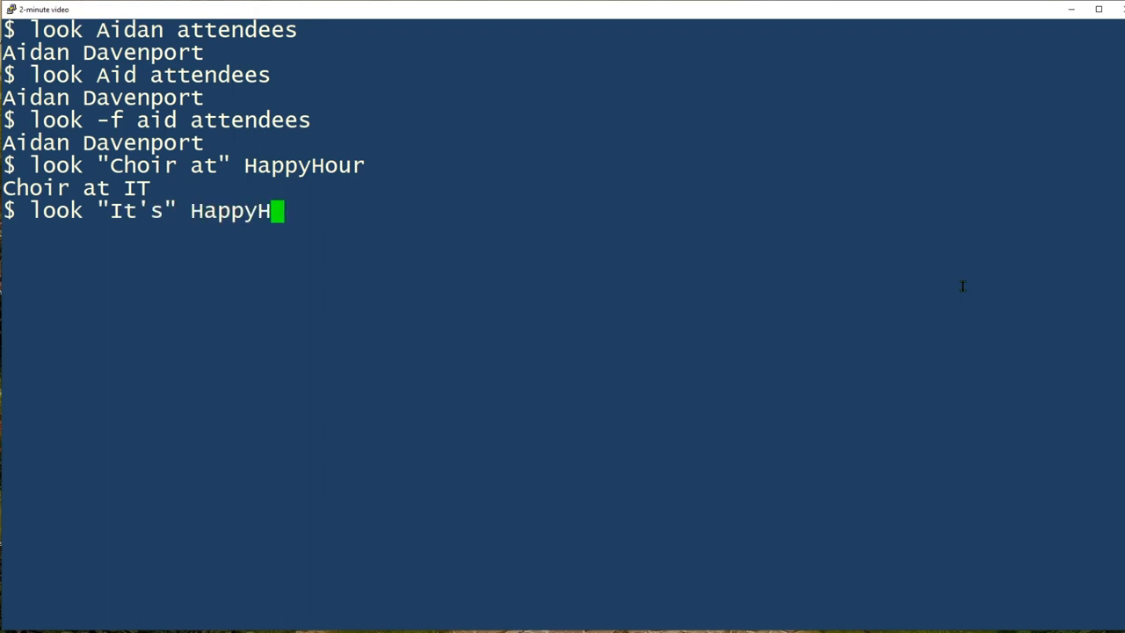
type("our")
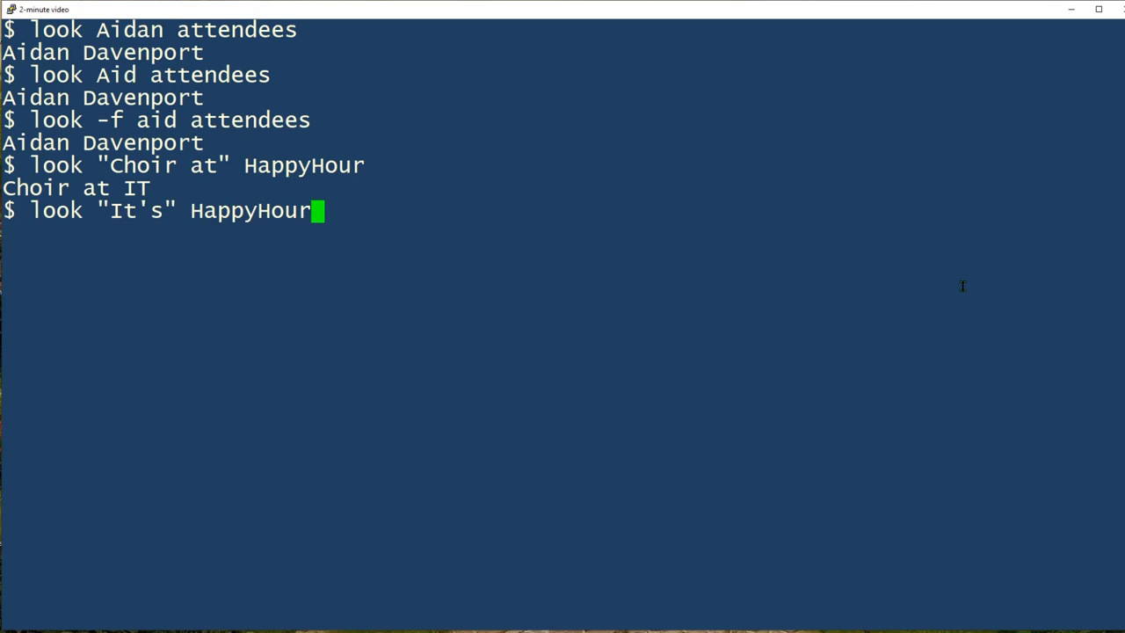